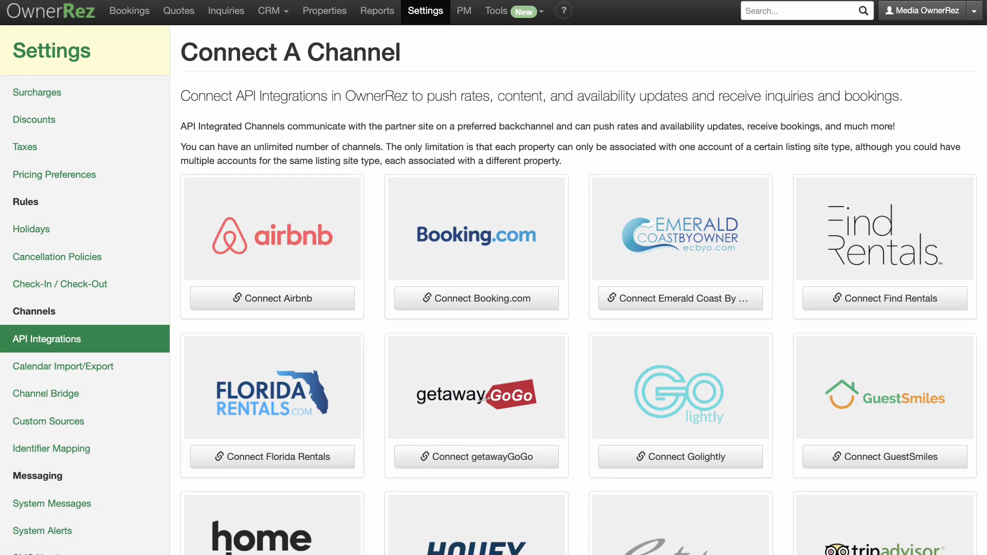
From the channels-to-connect page, start creating a new Vrbo channel
{"action": "scroll", "scroll_direction": "down", "scroll_amount": 3}
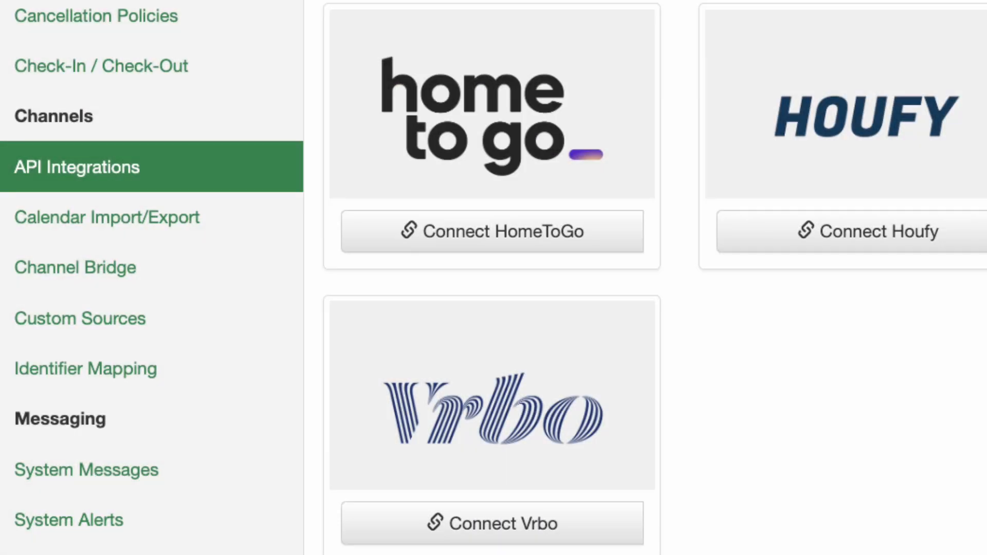
{"action": "scroll", "scroll_direction": "up", "scroll_amount": 3}
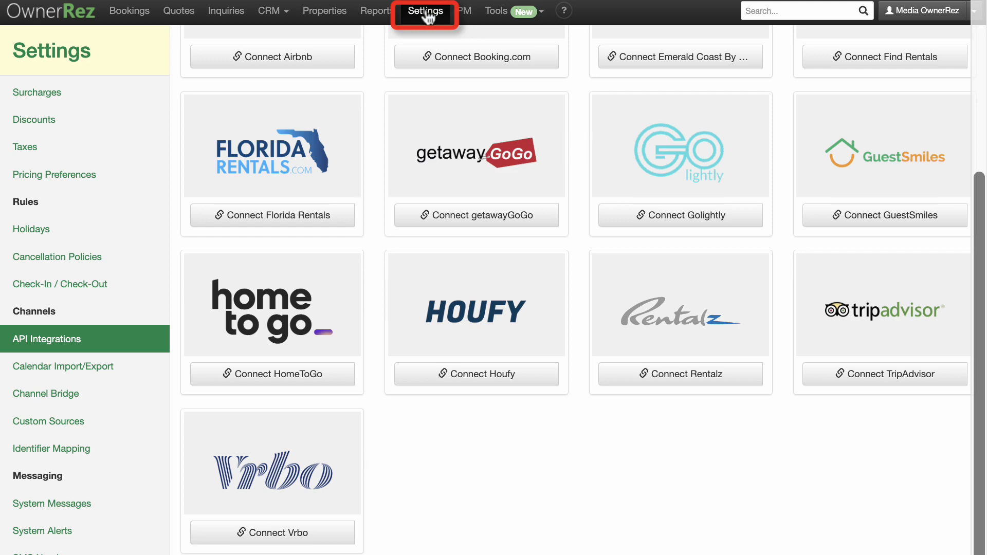
{"action": "left_click", "coordinate": [424, 10]}
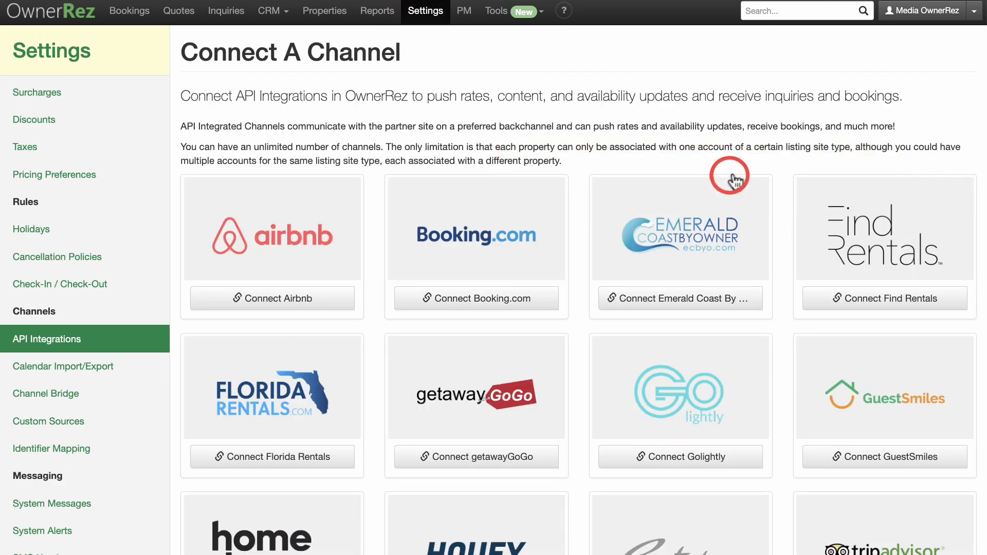
{"action": "scroll", "scroll_direction": "down", "scroll_amount": 3}
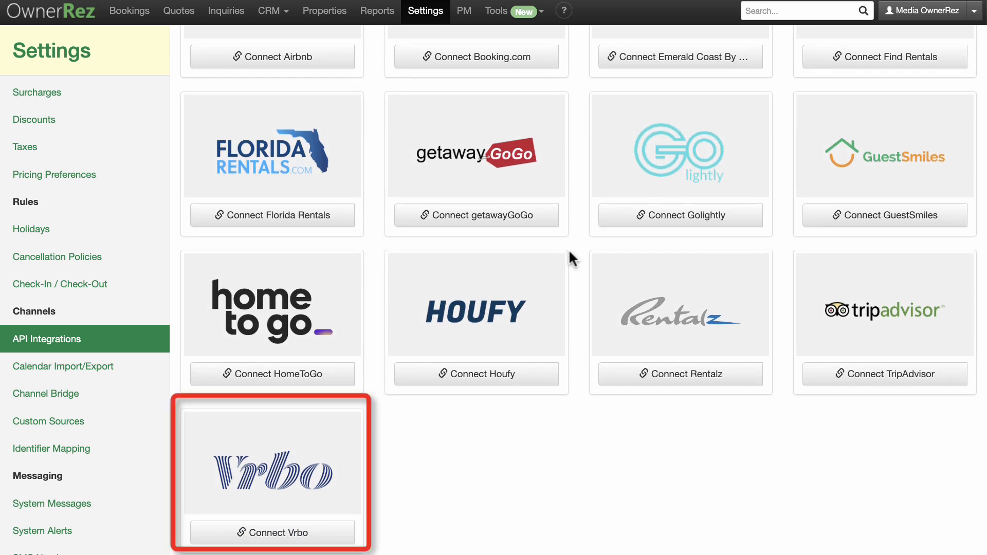
{"action": "left_click", "coordinate": [272, 532]}
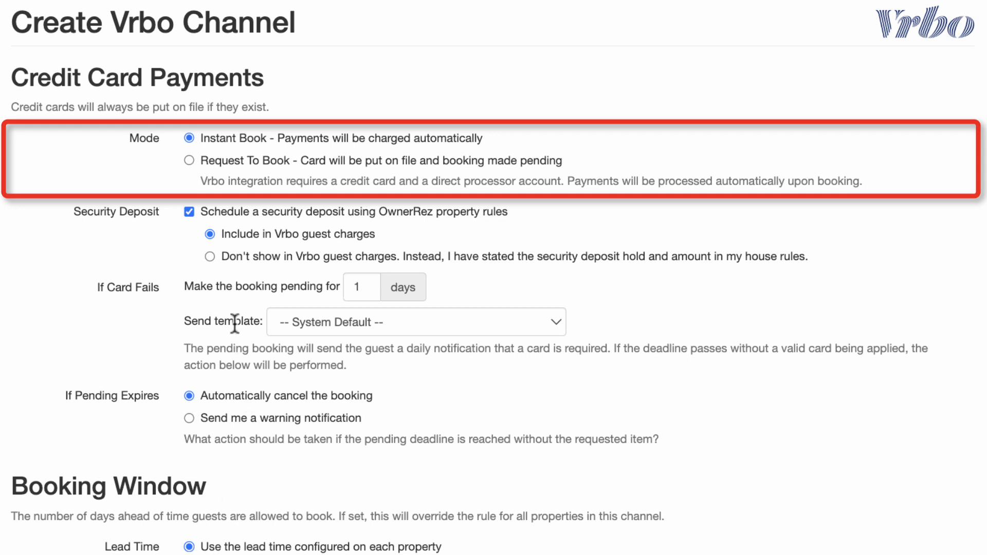
Set booking mode to Request To Book and security deposit to 'Don't show in Vrbo guest charges'
{"action": "left_click", "coordinate": [188, 160]}
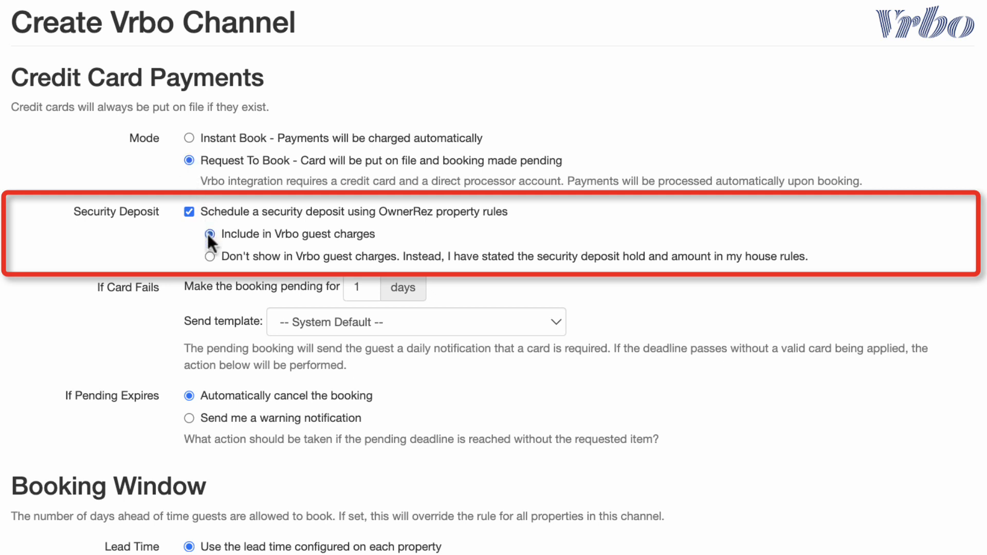
{"action": "left_click", "coordinate": [210, 257]}
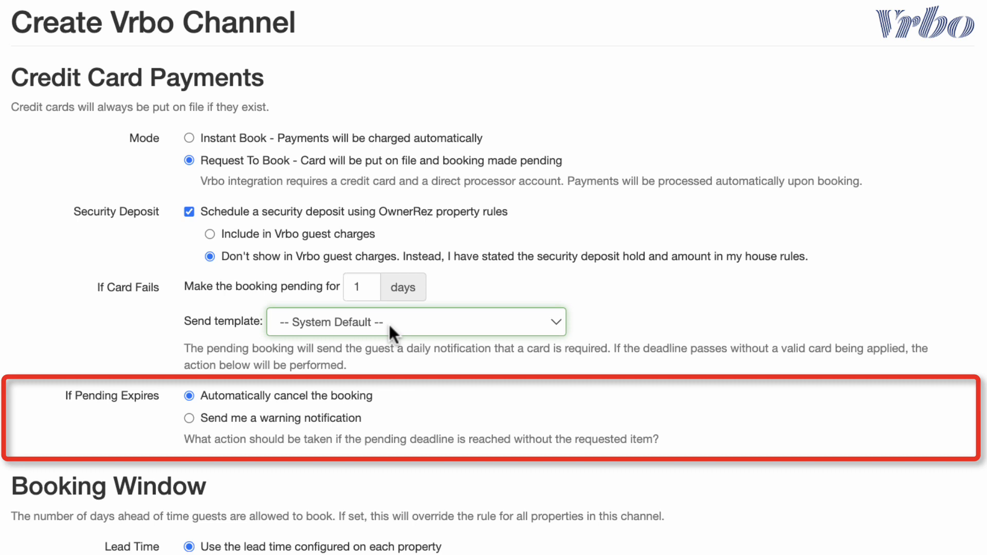
{"action": "scroll", "scroll_direction": "down", "scroll_amount": 3}
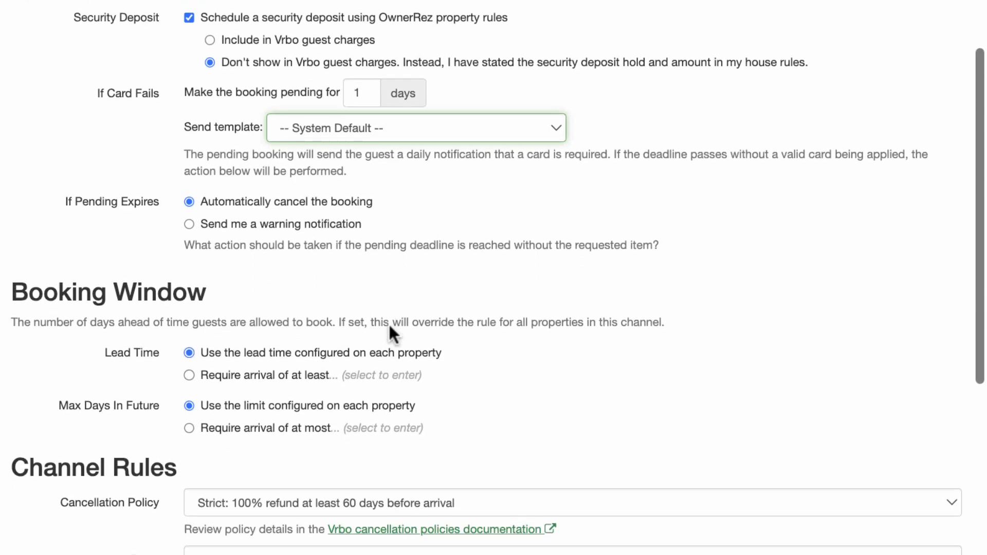
{"action": "scroll", "scroll_direction": "down", "scroll_amount": 3}
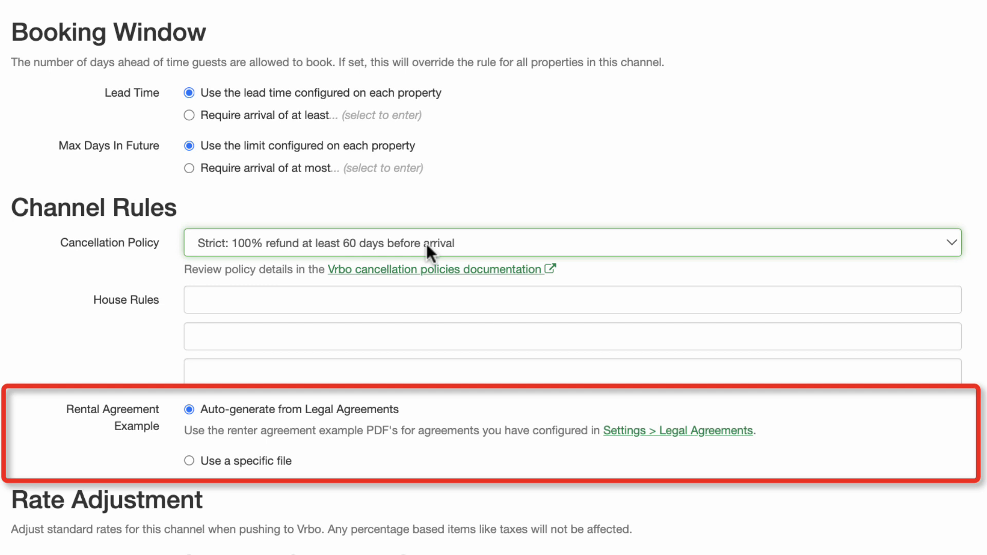
{"action": "scroll", "scroll_direction": "down", "scroll_amount": 3}
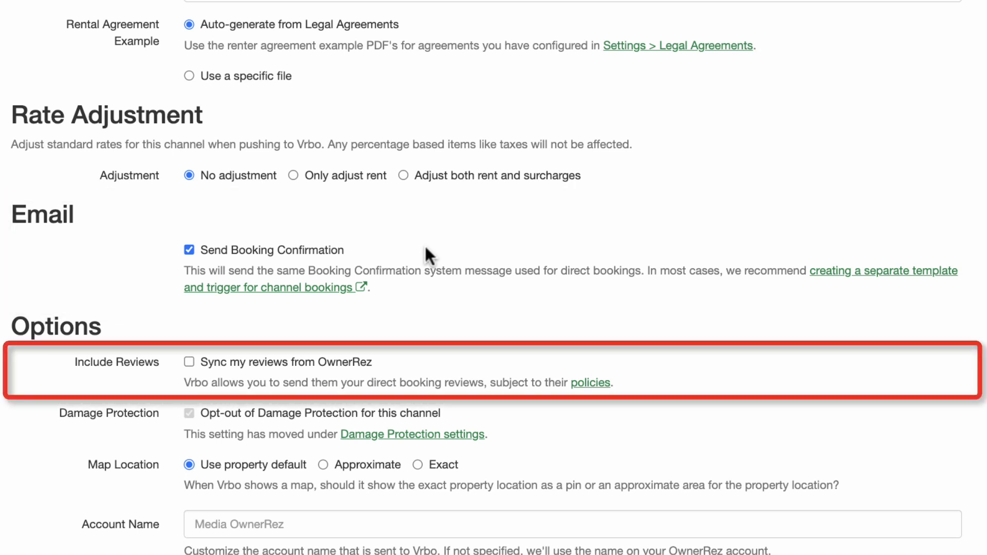
{"action": "mouse_move", "coordinate": [192, 368]}
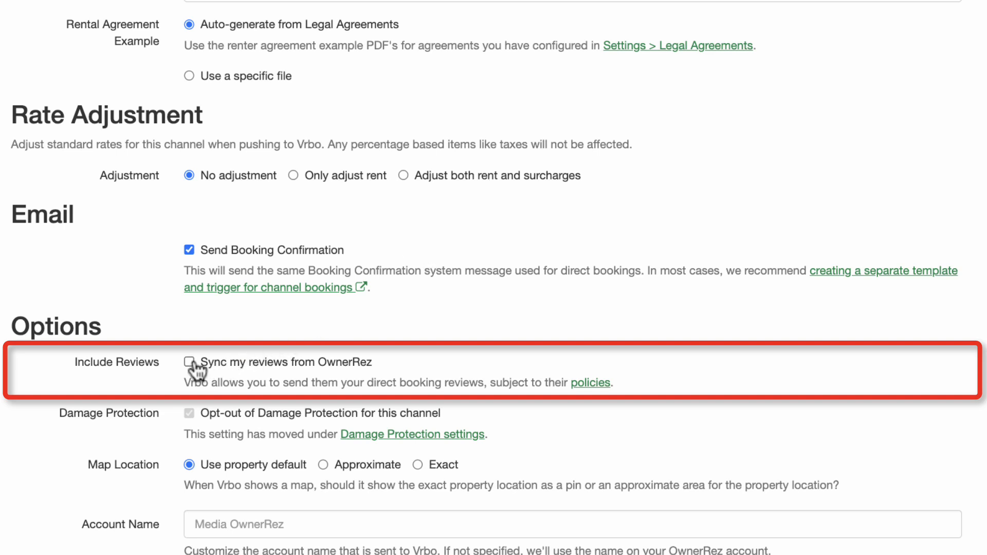
{"action": "left_click", "coordinate": [189, 362]}
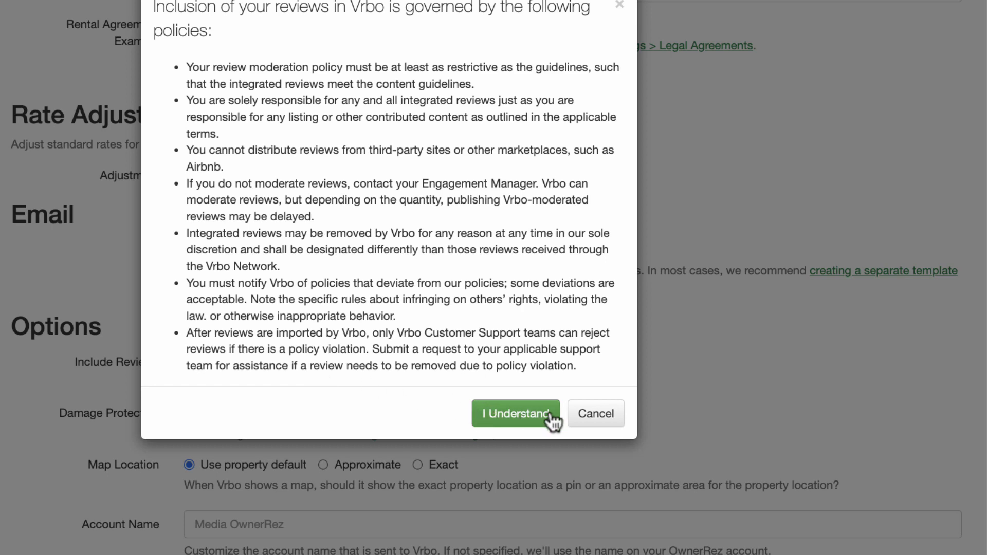
{"action": "left_click", "coordinate": [515, 414]}
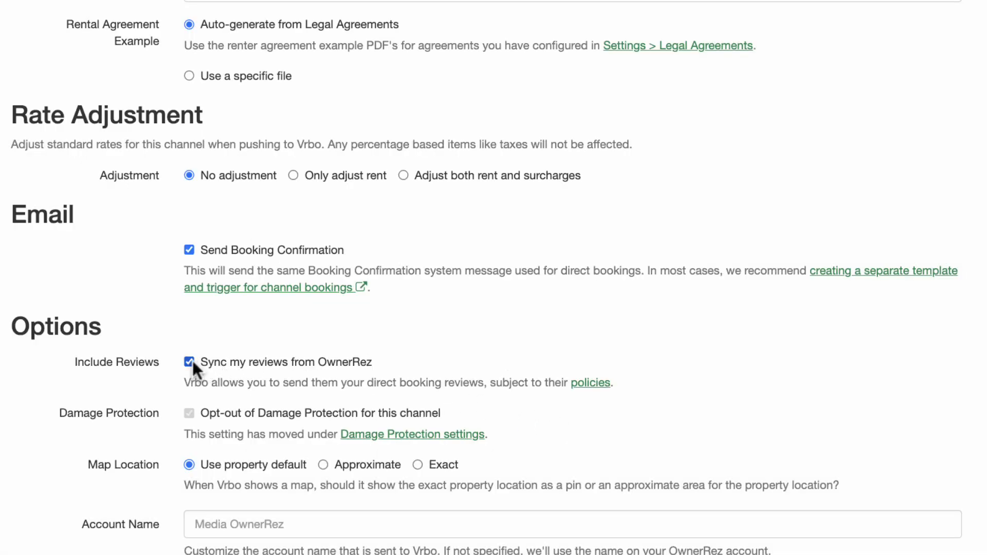
{"action": "left_click", "coordinate": [189, 360]}
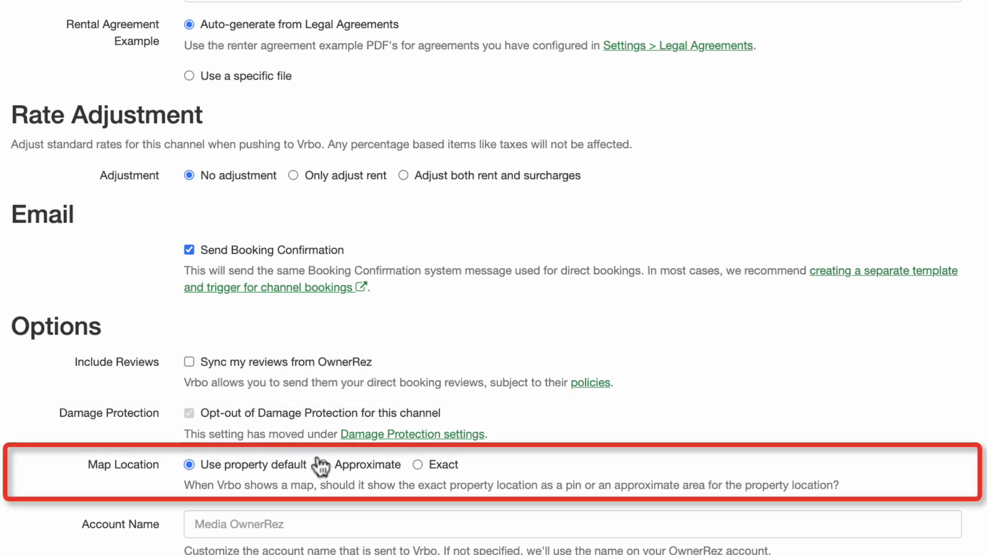
{"action": "left_click", "coordinate": [322, 465]}
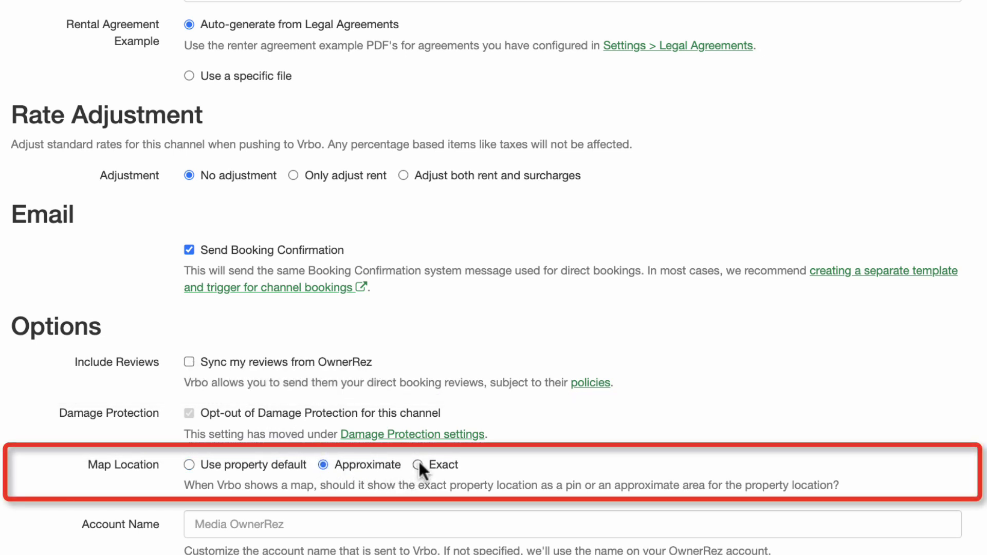
{"action": "left_click", "coordinate": [417, 465]}
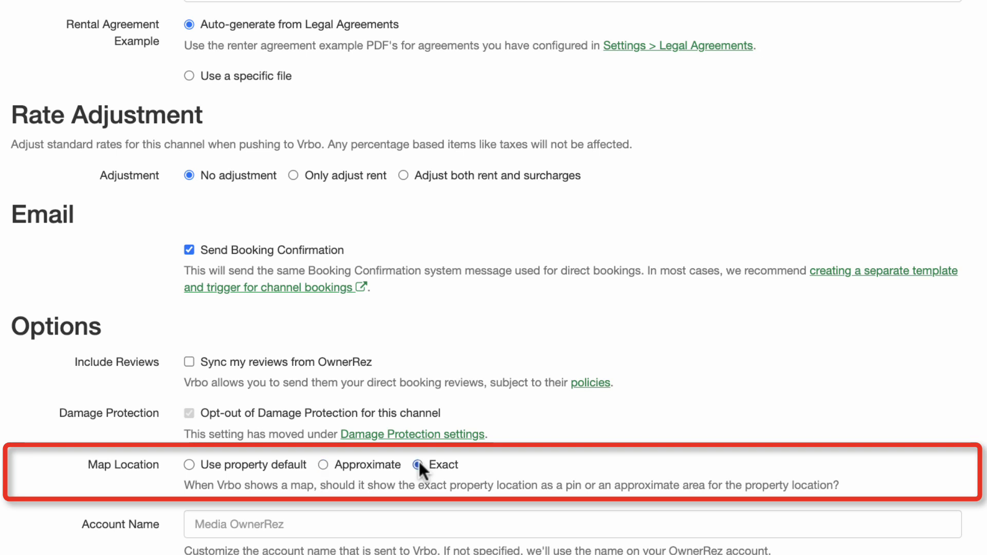
{"action": "left_click", "coordinate": [189, 464]}
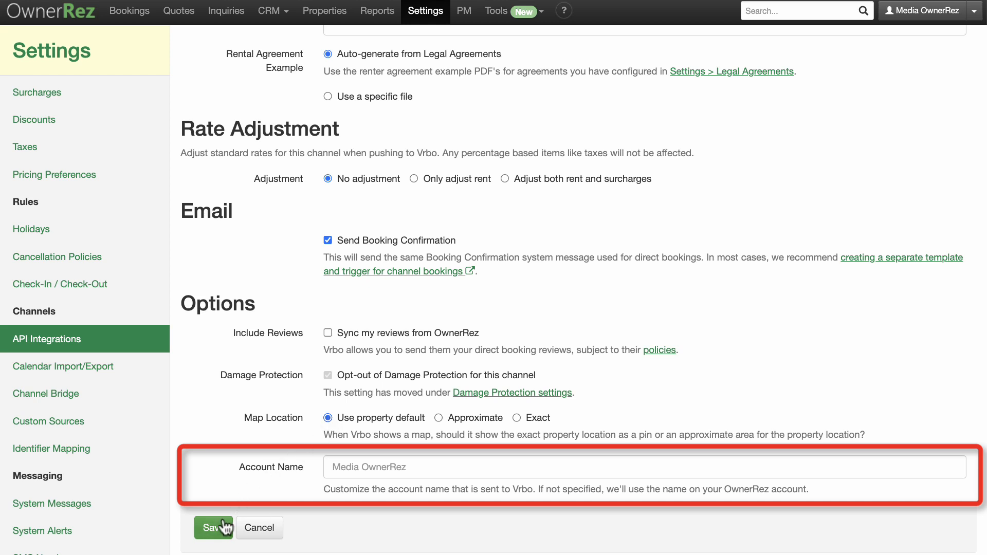
Save to create the Vrbo channel, review per-property effective policies, then show connected properties
{"action": "left_click", "coordinate": [212, 528]}
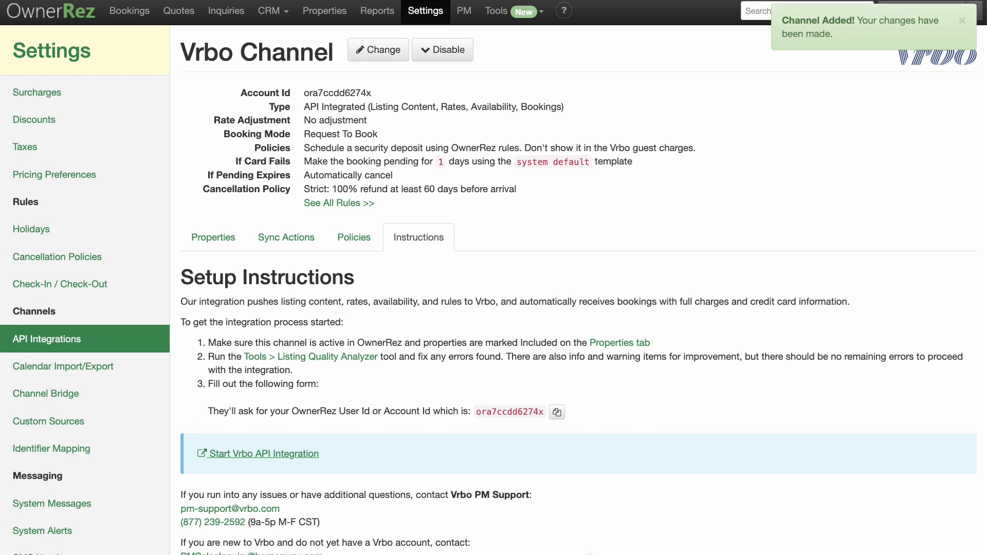
{"action": "mouse_move", "coordinate": [352, 237]}
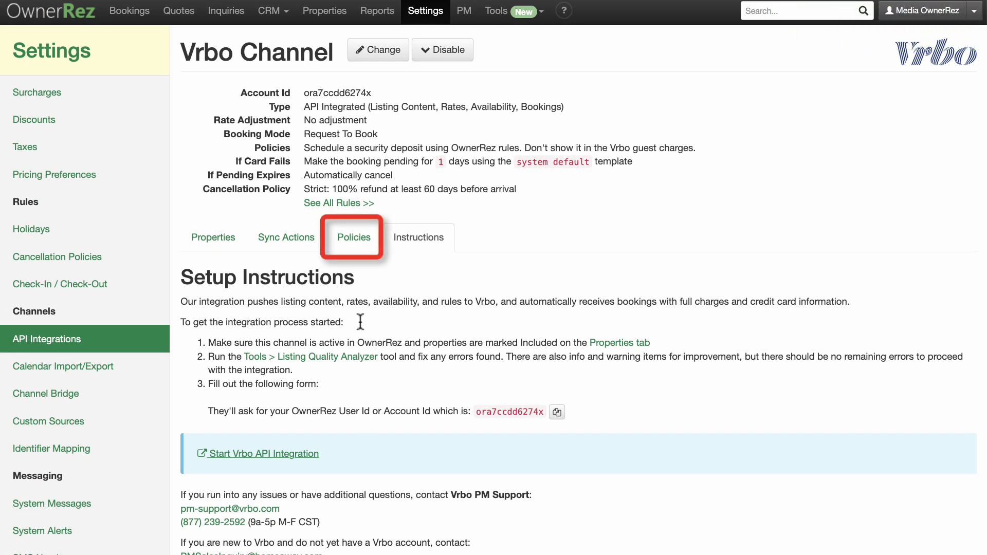
{"action": "left_click", "coordinate": [353, 237]}
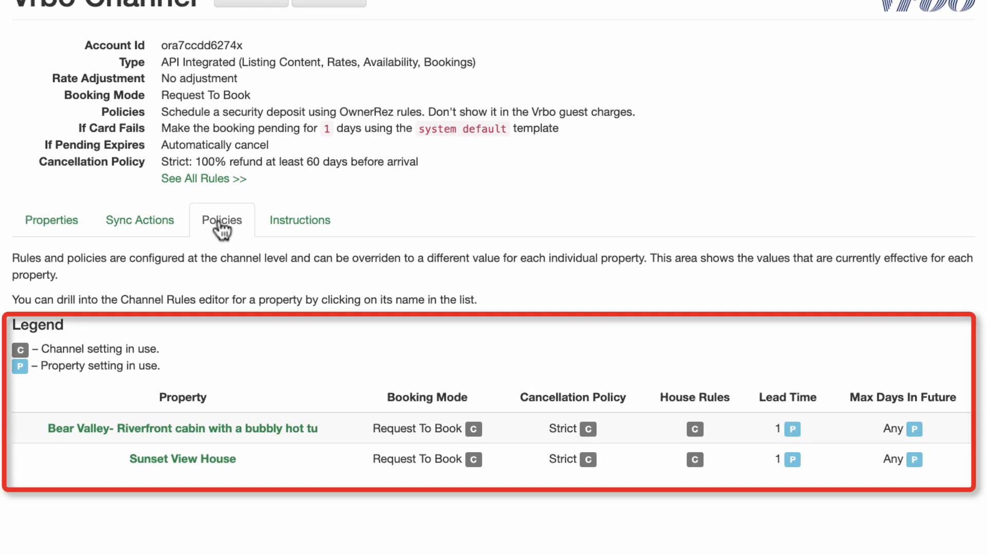
{"action": "scroll", "scroll_direction": "up", "scroll_amount": 3}
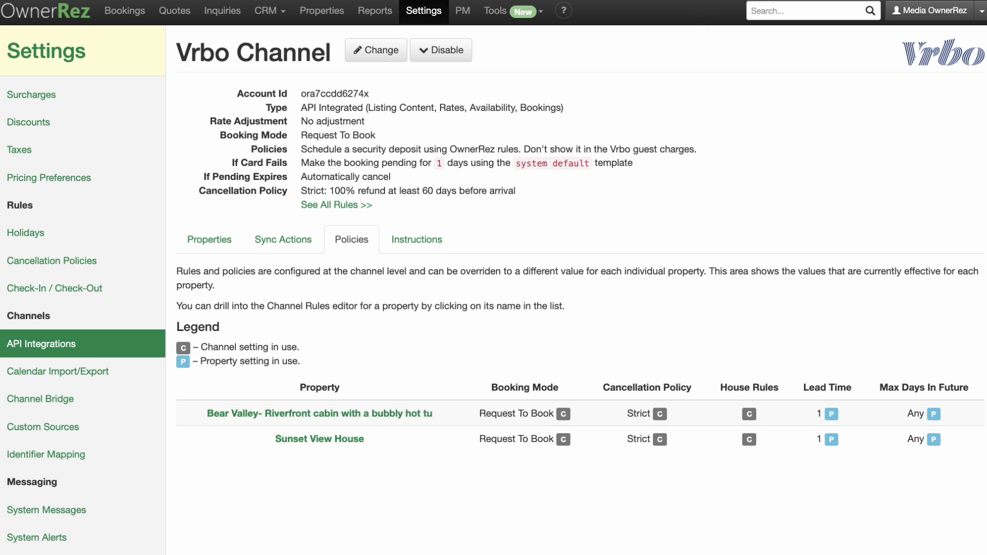
{"action": "mouse_move", "coordinate": [312, 175]}
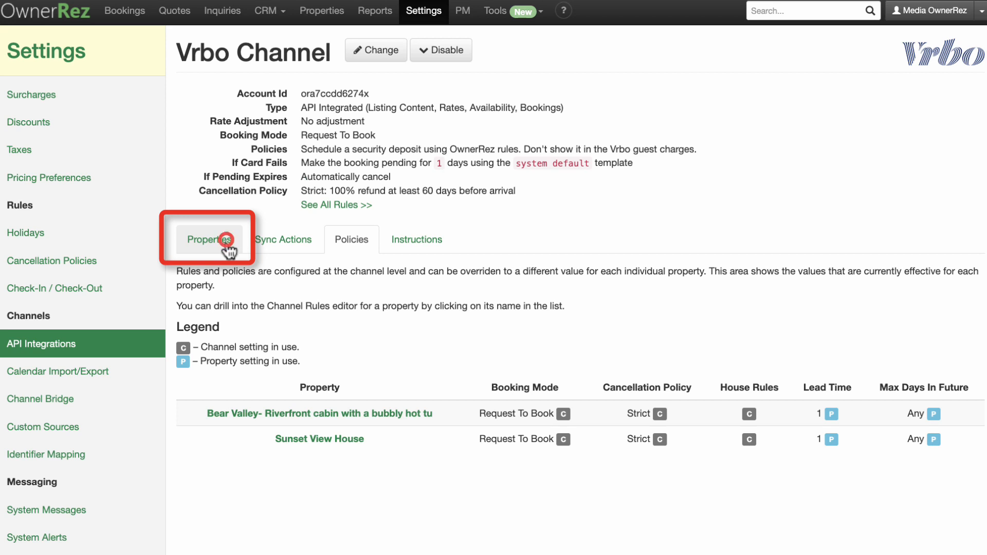
{"action": "left_click", "coordinate": [209, 239]}
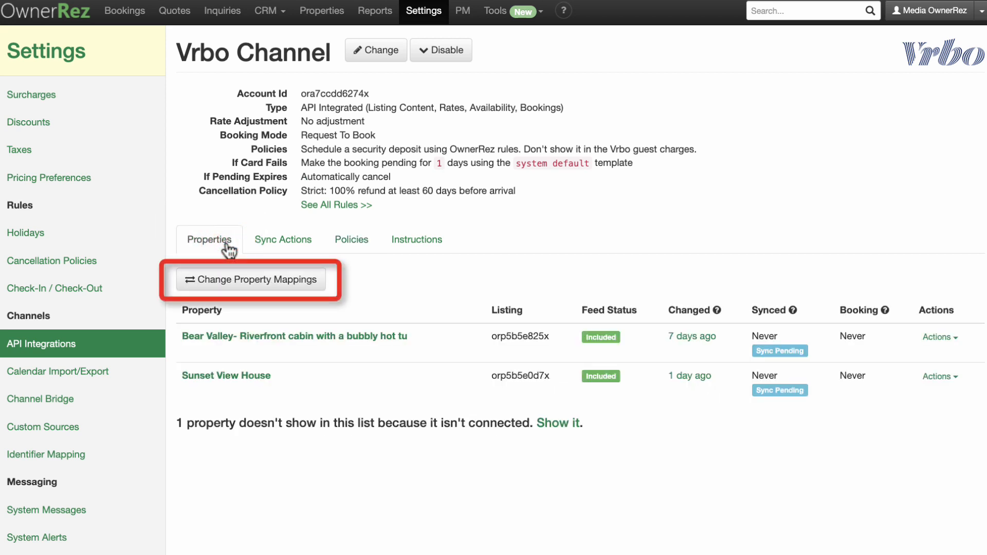
{"action": "mouse_move", "coordinate": [277, 288]}
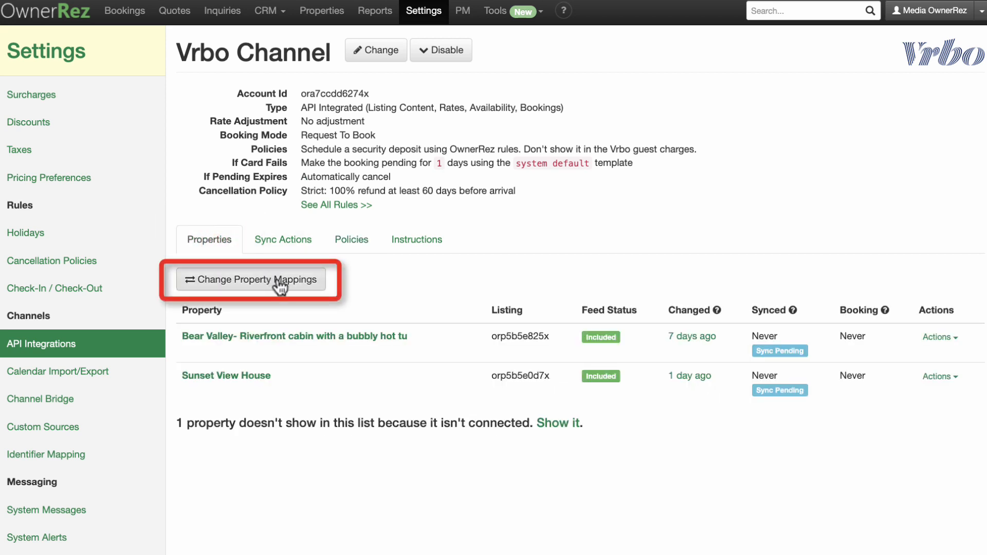
Save property mappings with Bear Valley cabin and Sunset View House included, then show setup instructions
{"action": "left_click", "coordinate": [250, 279]}
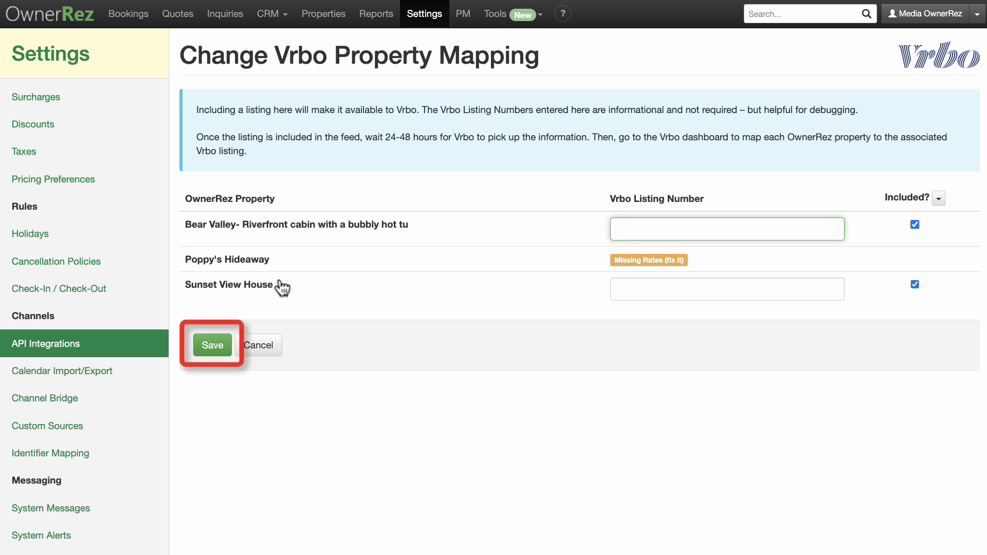
{"action": "left_click", "coordinate": [212, 346]}
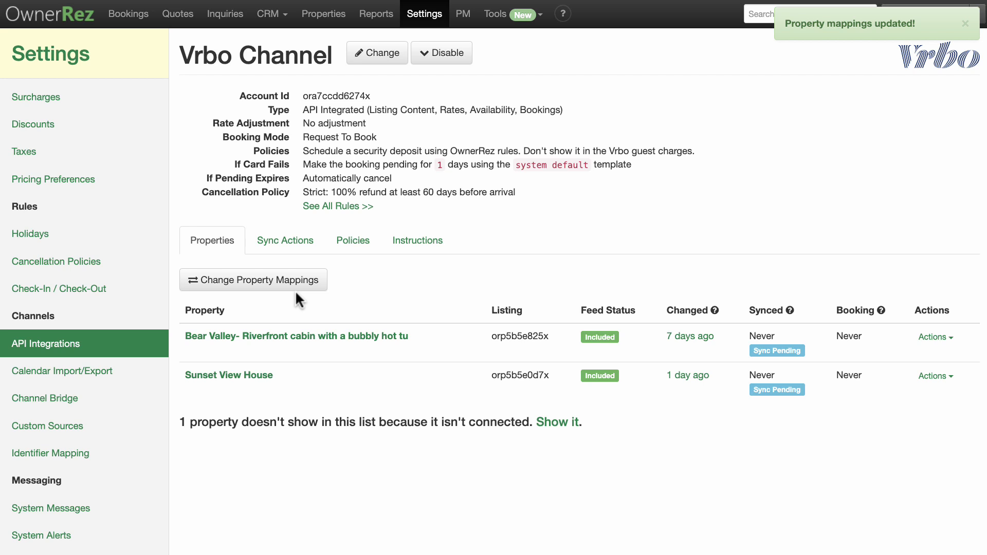
{"action": "left_click", "coordinate": [417, 239]}
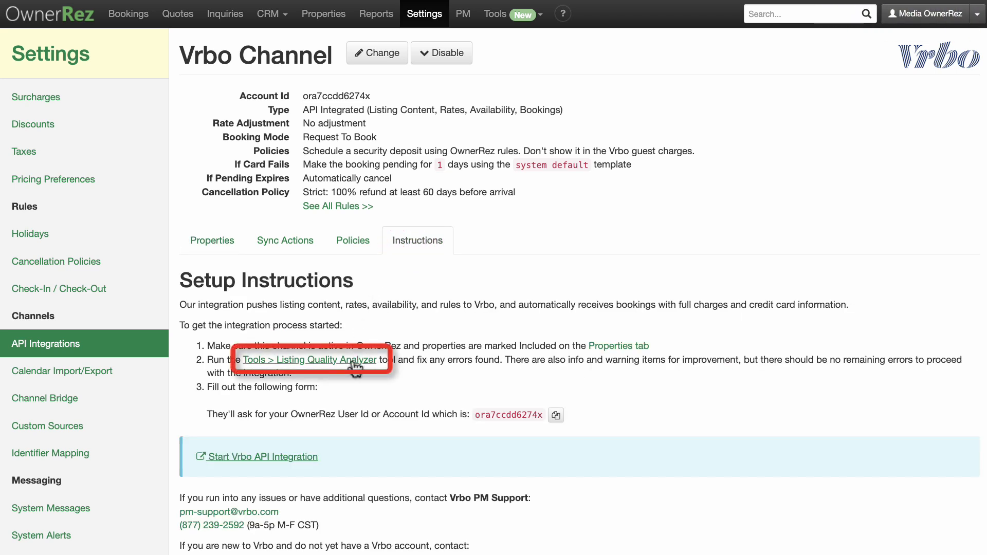
Visit the Listing Quality Analyzer and Calendar Import/Export settings, then return to the Vrbo integration
{"action": "left_click", "coordinate": [309, 360]}
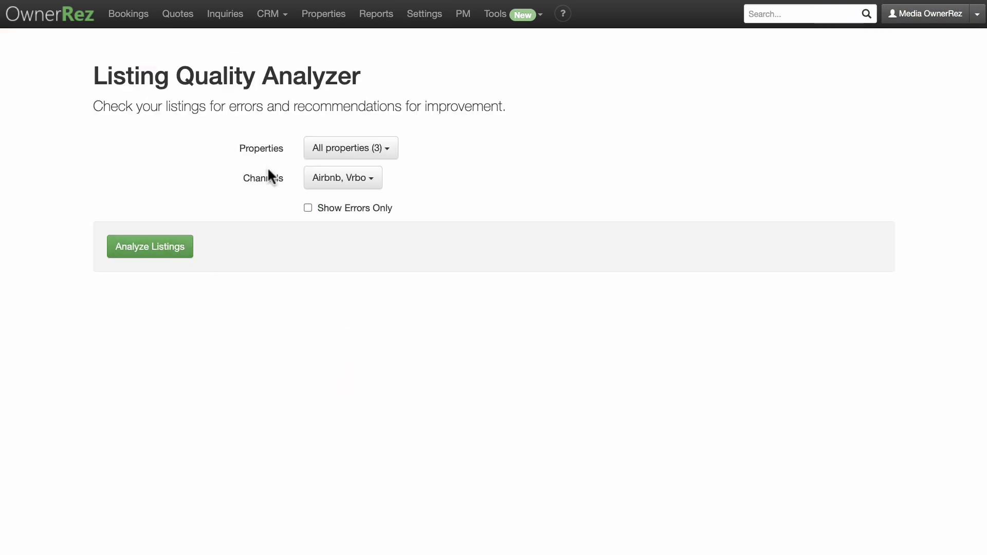
{"action": "left_click", "coordinate": [423, 14]}
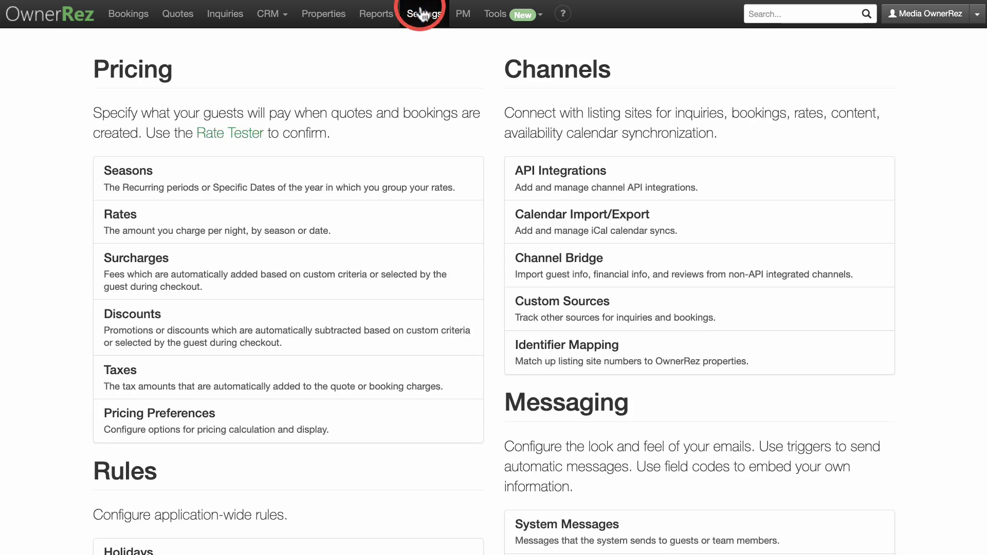
{"action": "left_click", "coordinate": [582, 214]}
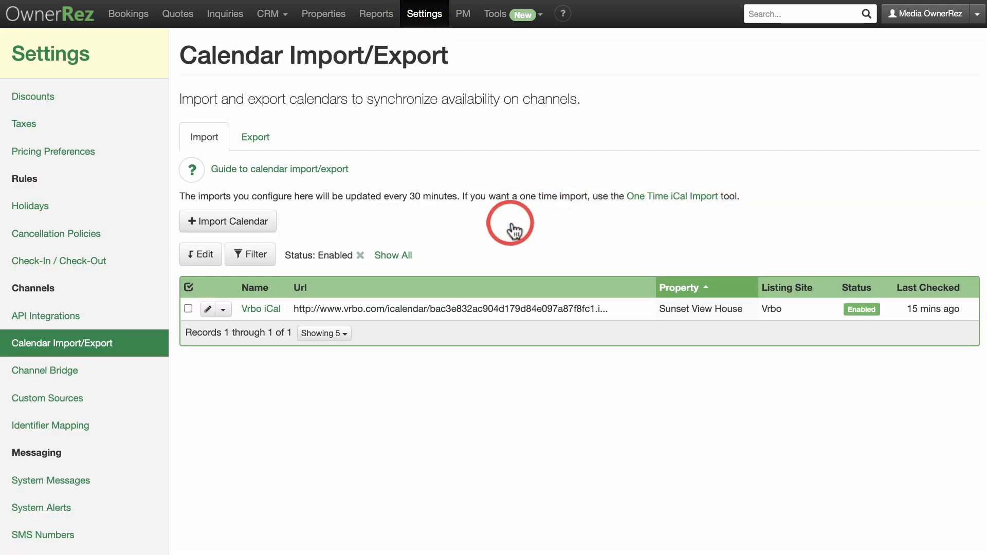
{"action": "mouse_move", "coordinate": [515, 230]}
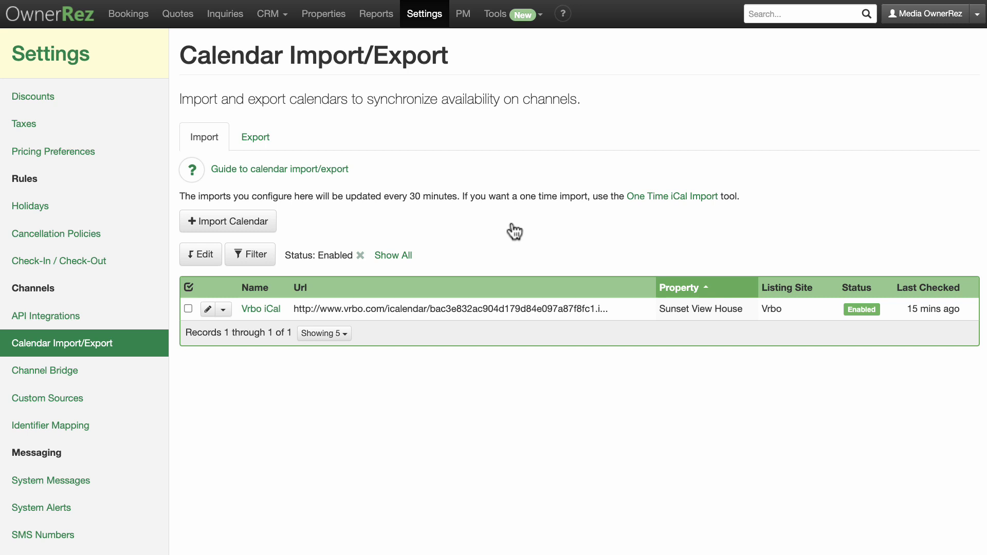
{"action": "mouse_move", "coordinate": [456, 77]}
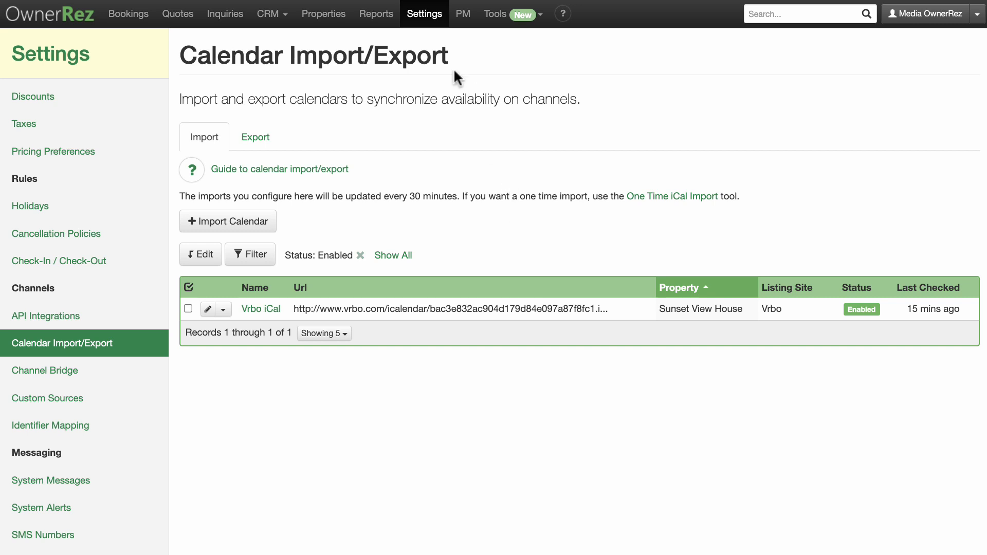
{"action": "left_click", "coordinate": [424, 14]}
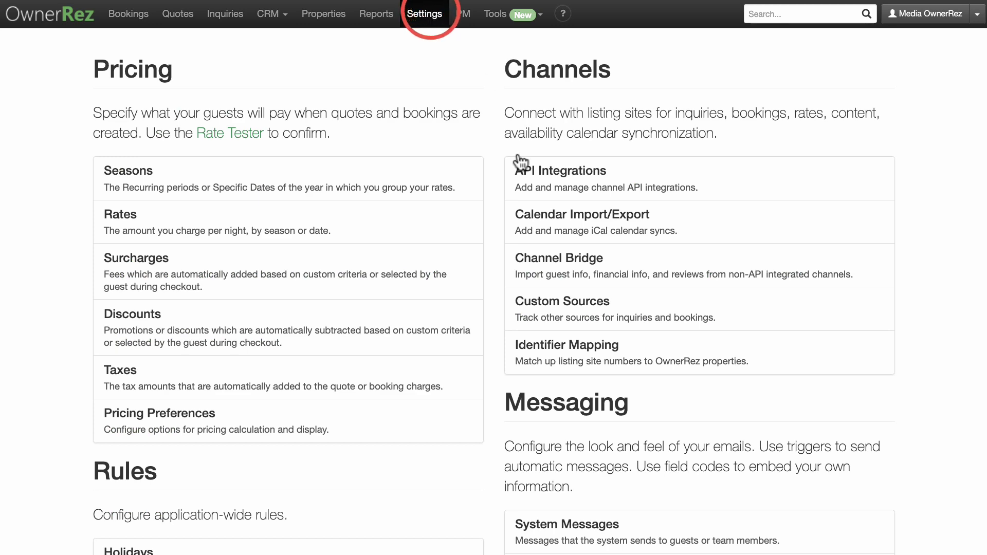
{"action": "left_click", "coordinate": [559, 170]}
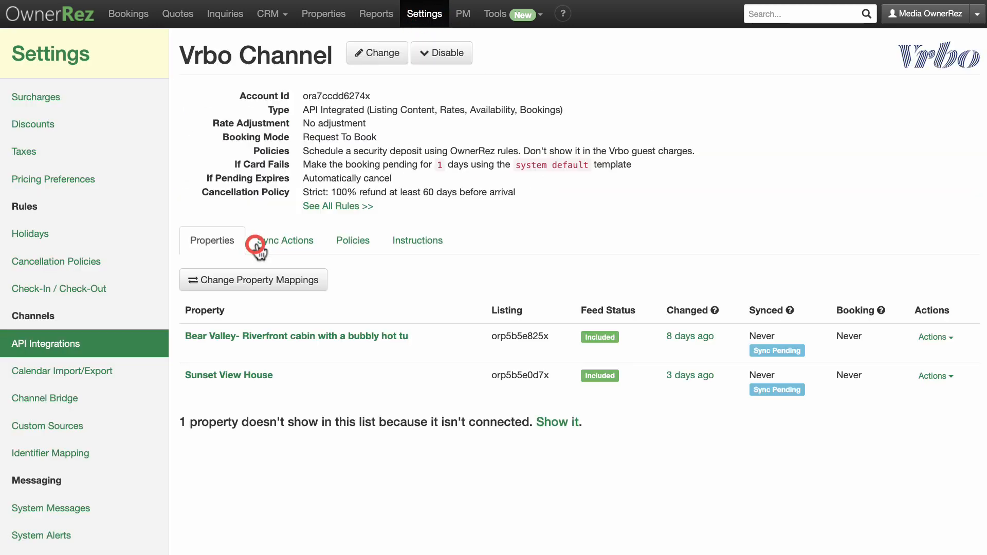
From the setup instructions, launch Start Vrbo API Integration to reach Vrbo's Self-Service Onboarding page
{"action": "left_click", "coordinate": [417, 241]}
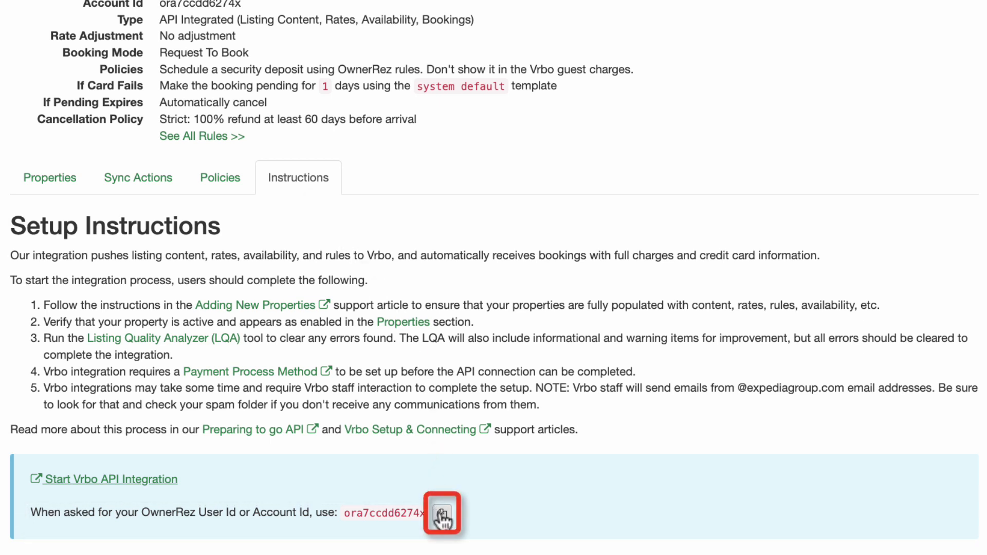
{"action": "mouse_move", "coordinate": [185, 484]}
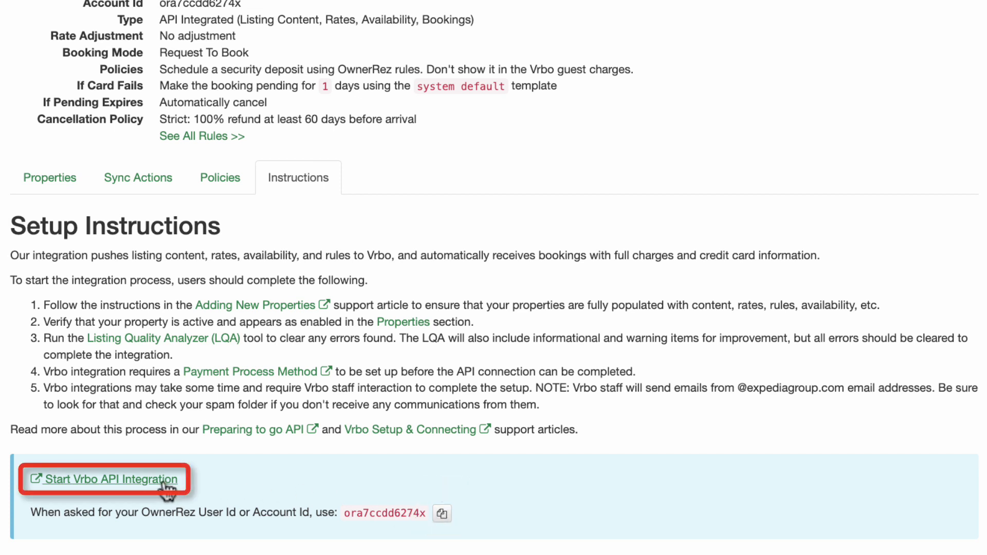
{"action": "left_click", "coordinate": [108, 479]}
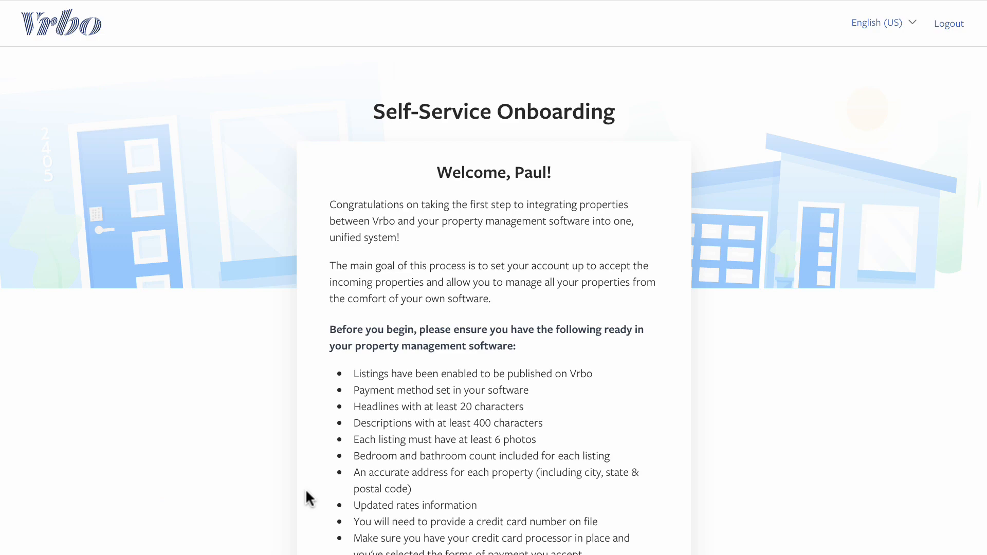
{"action": "scroll", "scroll_direction": "down", "scroll_amount": 3}
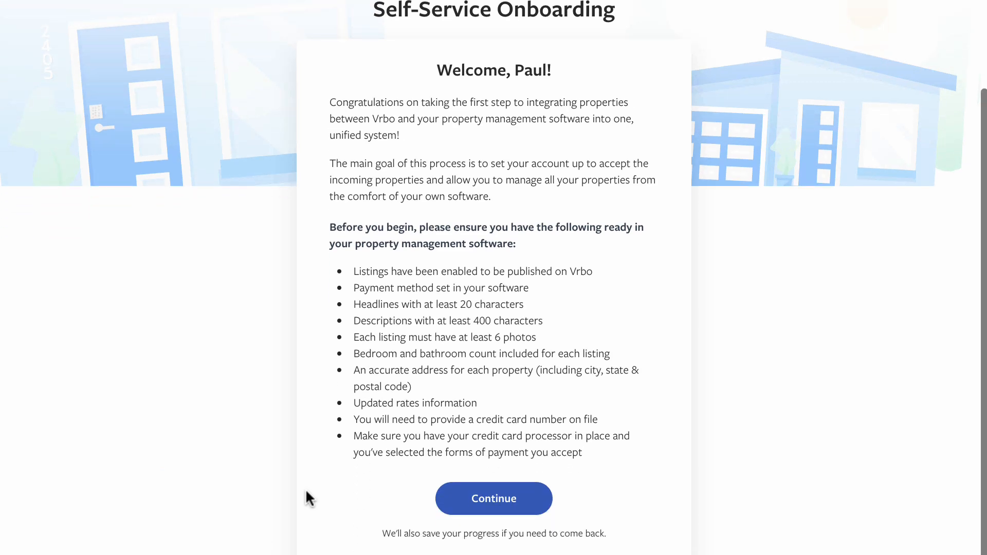
{"action": "left_click", "coordinate": [494, 499]}
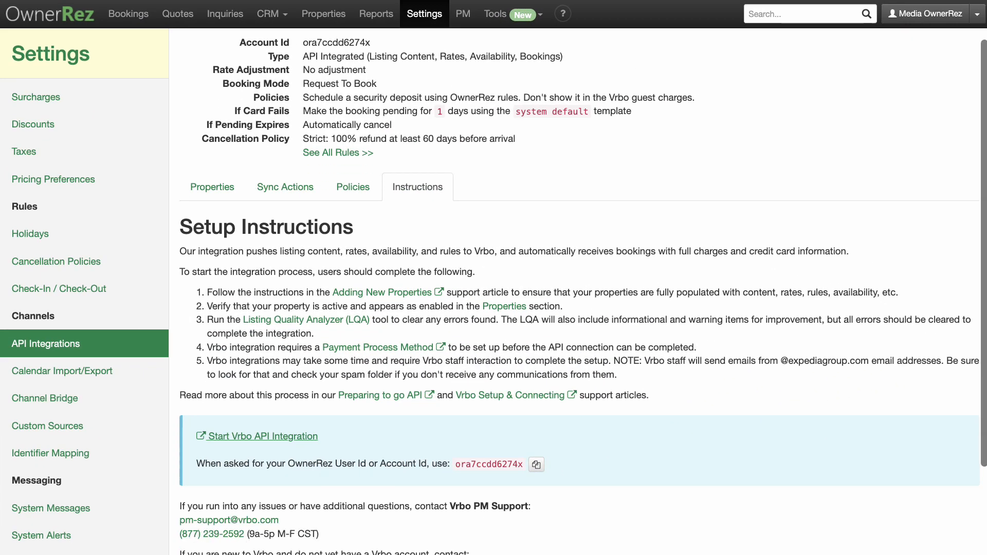
{"action": "scroll", "scroll_direction": "down", "scroll_amount": 3}
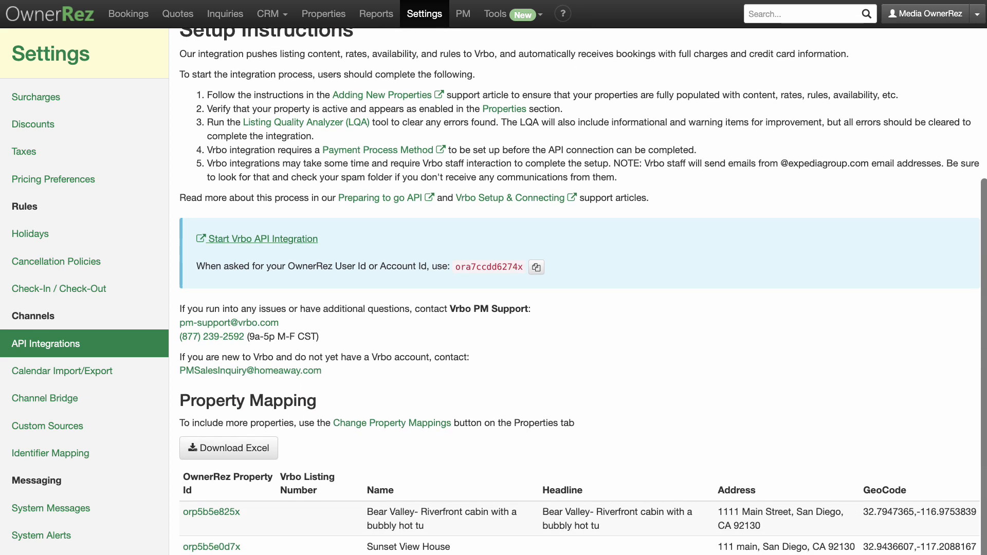
{"action": "scroll", "scroll_direction": "up", "scroll_amount": 3}
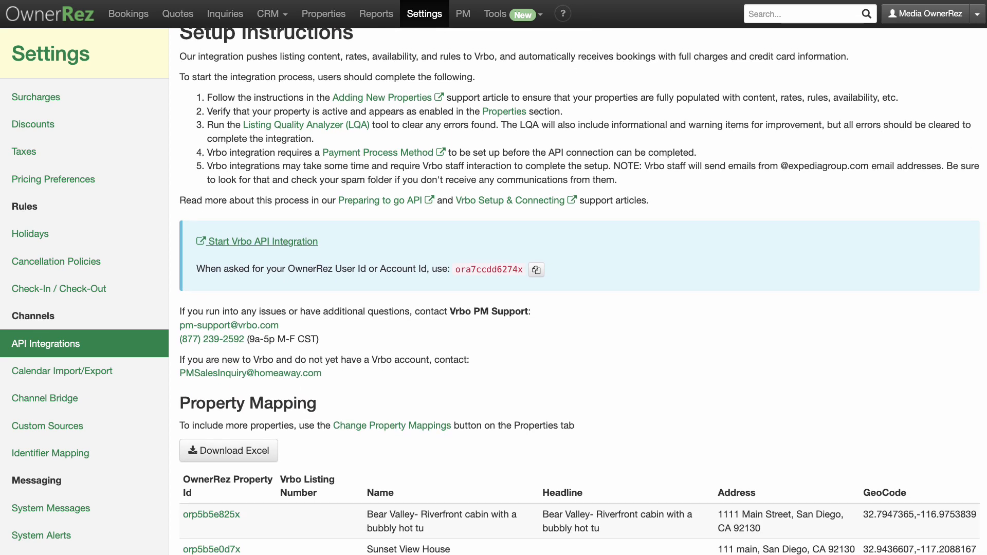